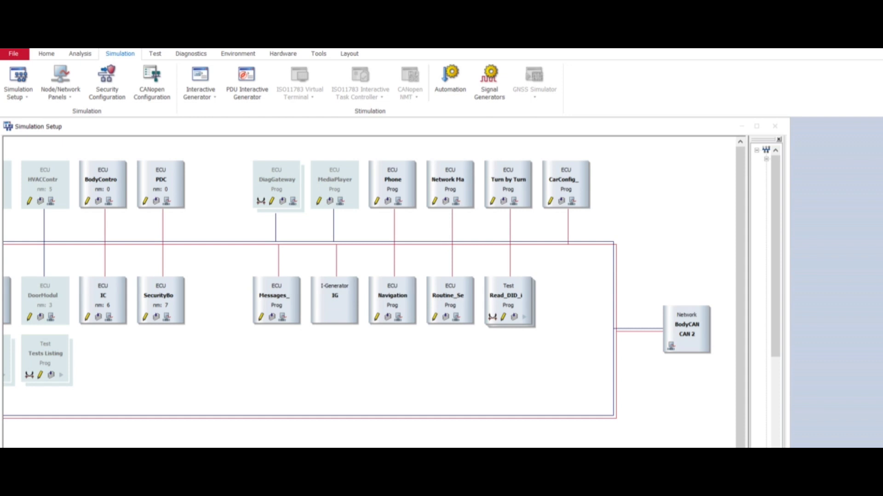
mouse_move(343, 252)
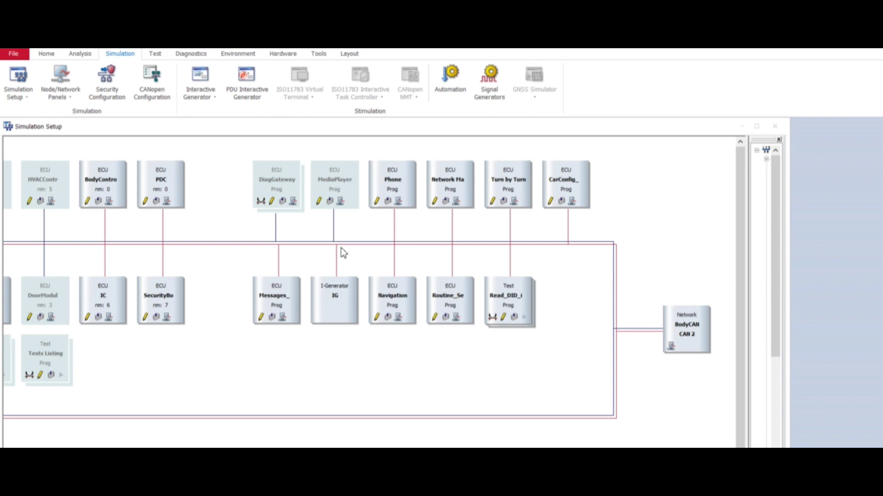
mouse_move(337, 323)
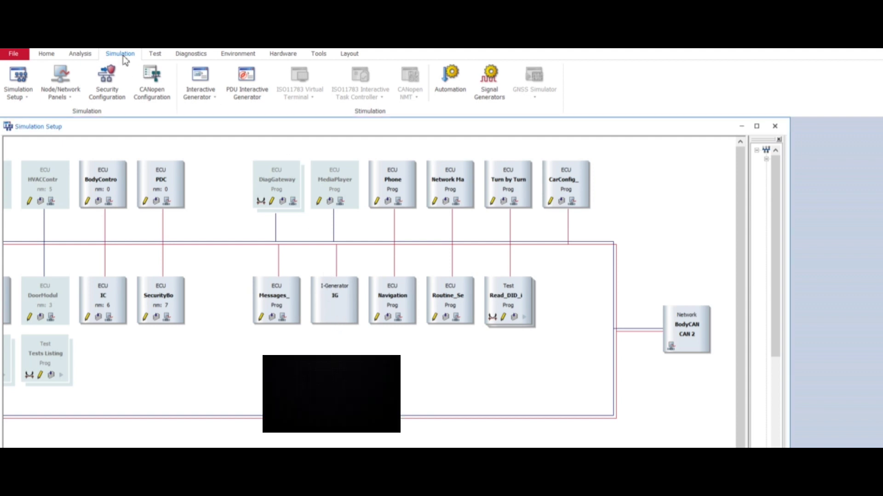
mouse_move(337, 309)
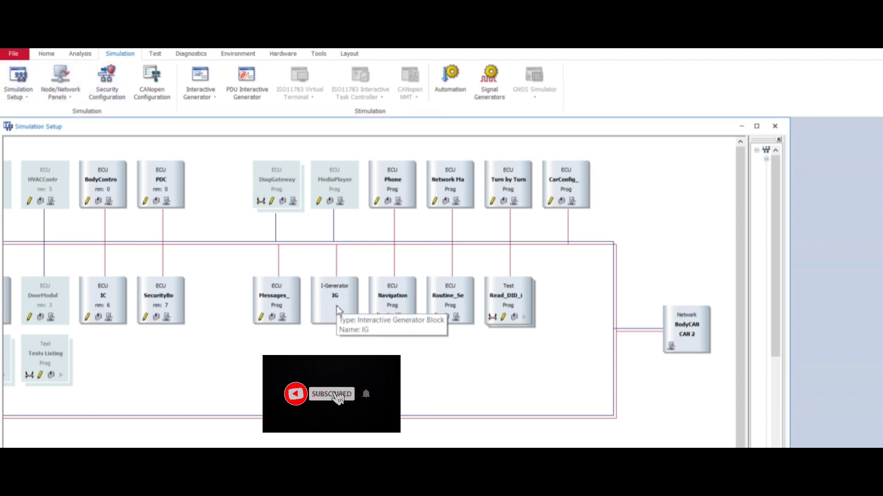
Bring up the IG block's ten-message table and select BodyCAN::HUNavigationCurTPMessage
double_click(334, 298)
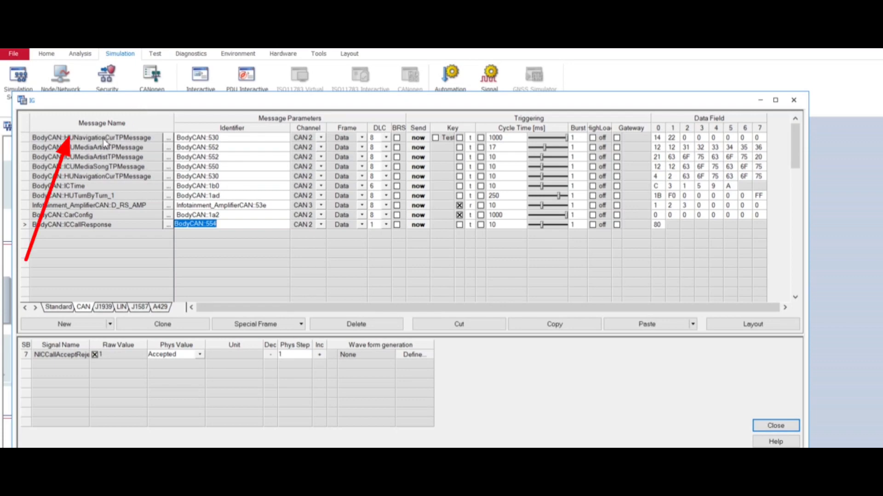
click(102, 137)
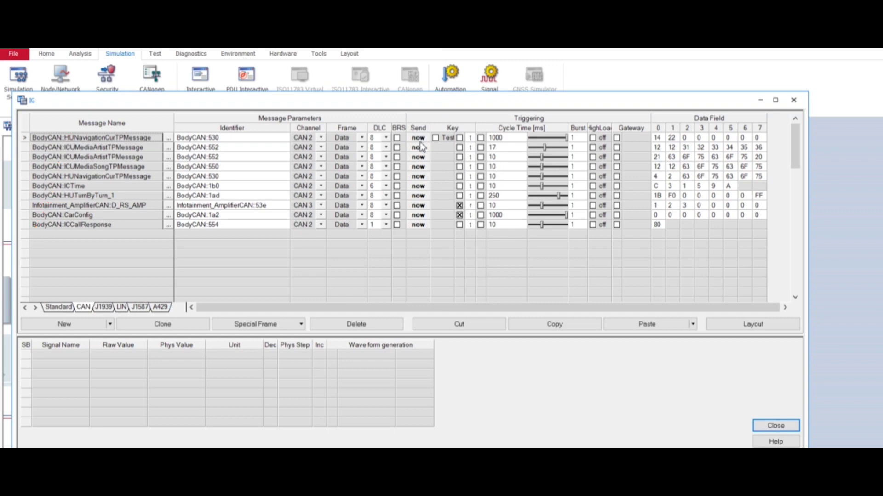
mouse_move(419, 143)
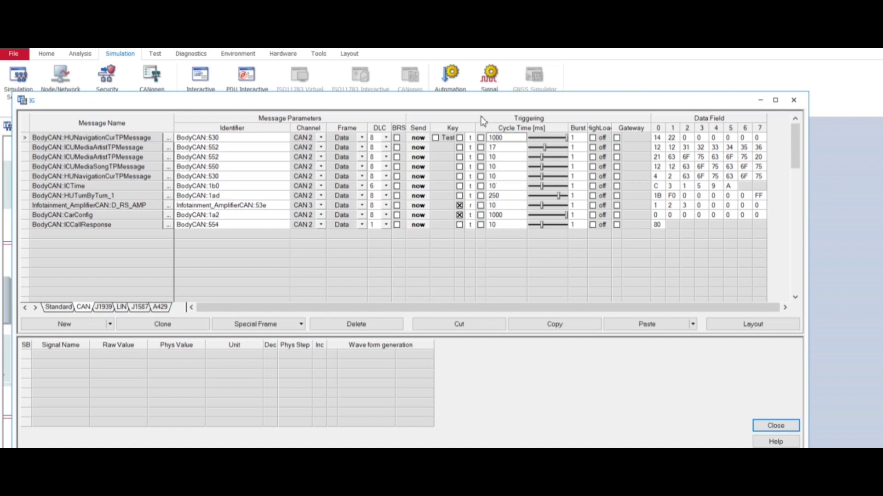
Give HUNavigationCurTPMessage a 500 ms cycle time with cyclic sending enabled
double_click(499, 137)
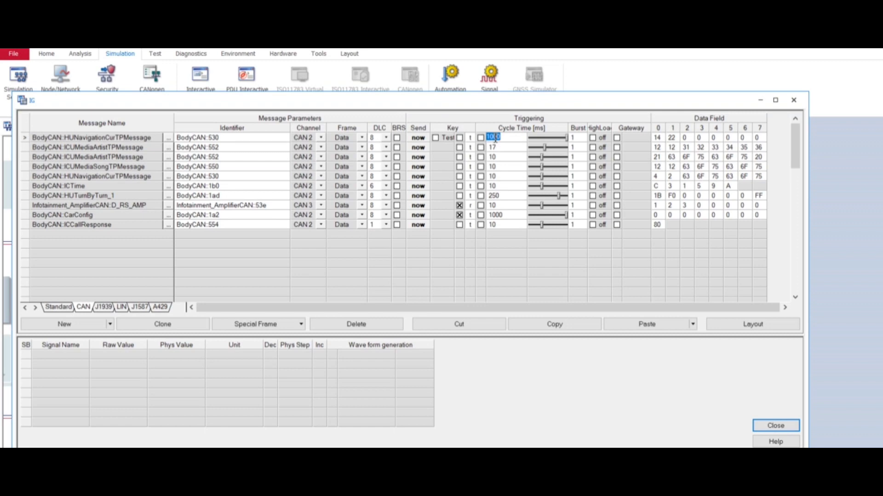
text(500)
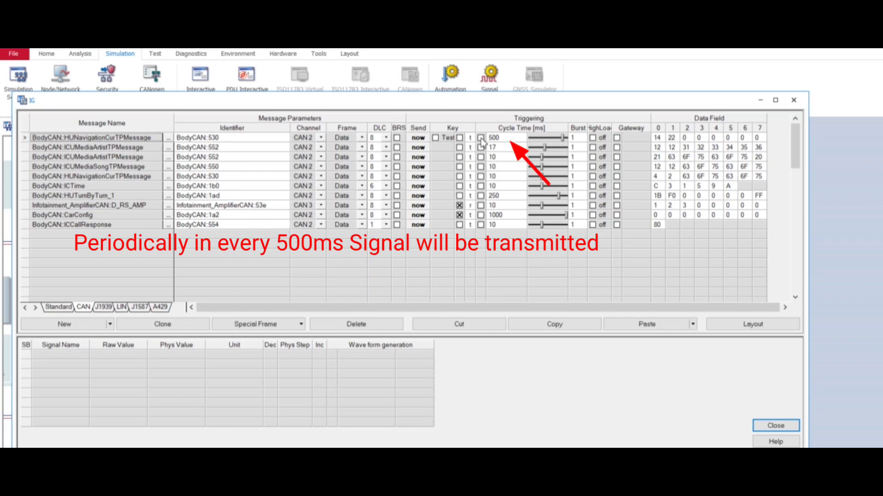
click(480, 137)
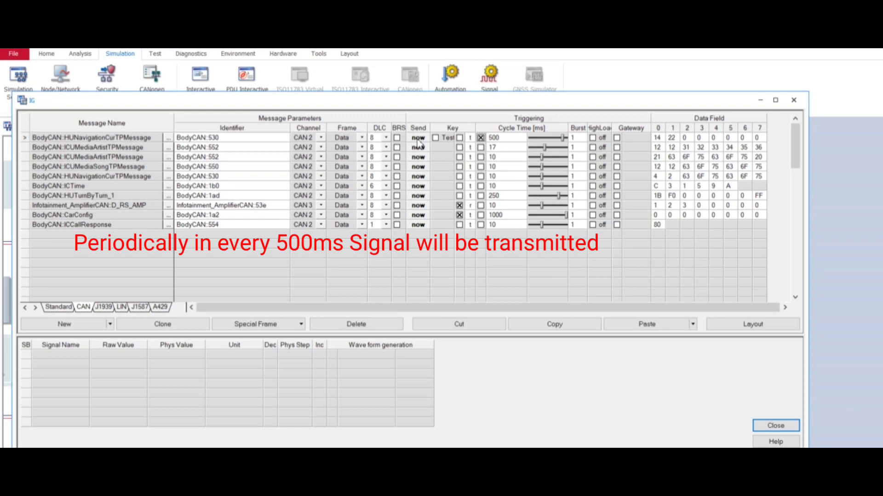
mouse_move(427, 146)
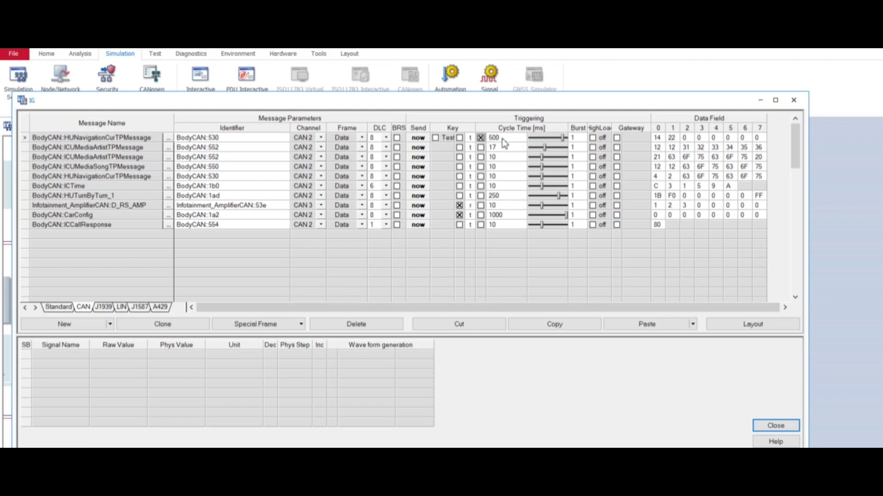
mouse_move(796, 110)
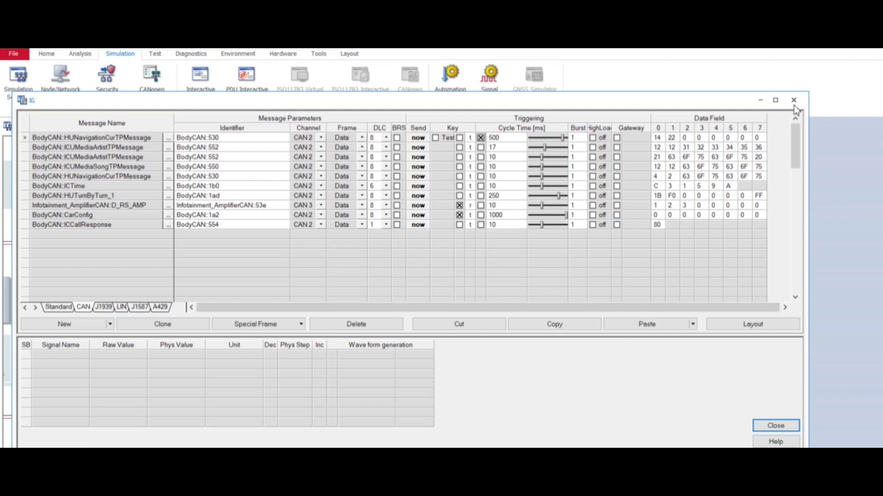
Close the IG message table, returning to the simulation setup with the K-CAN generator block
click(793, 100)
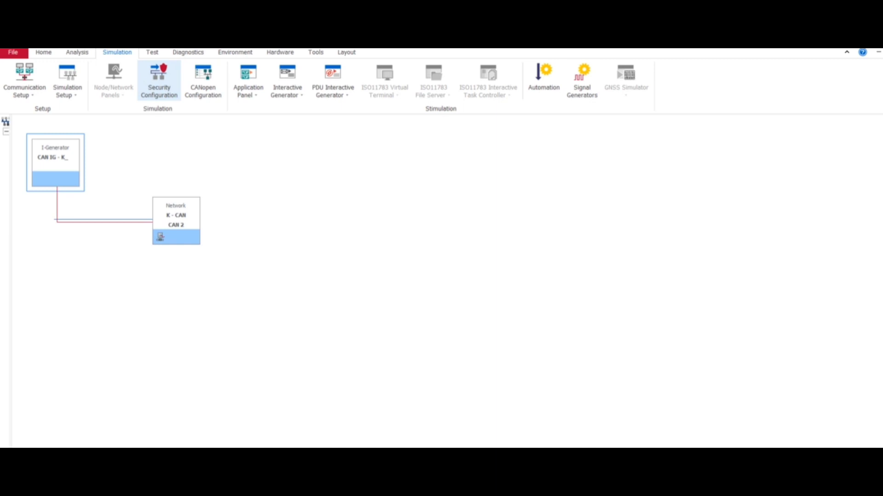
mouse_move(63, 159)
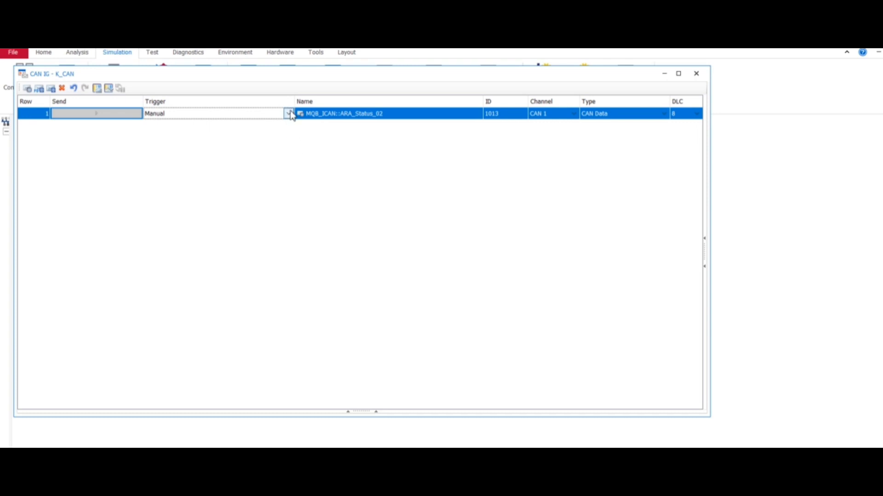
Set ARA_Status_02's trigger to Periodic with a 328 ms cycle time and apply it
click(288, 113)
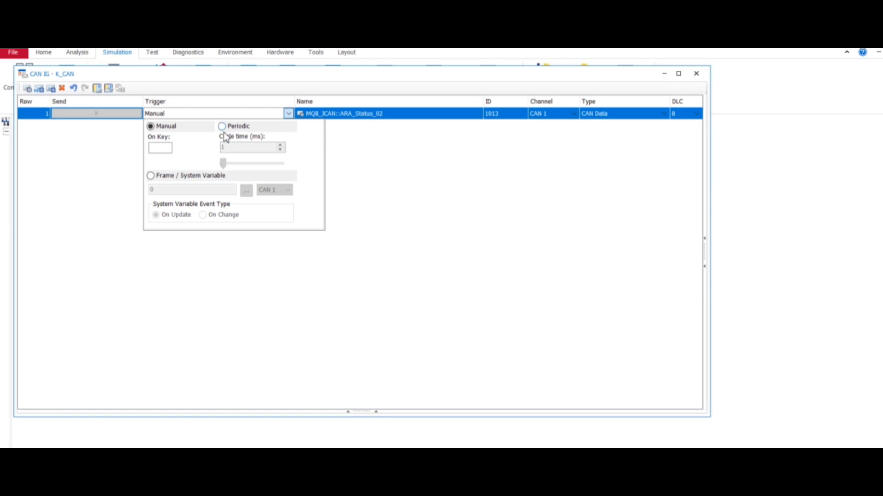
click(222, 125)
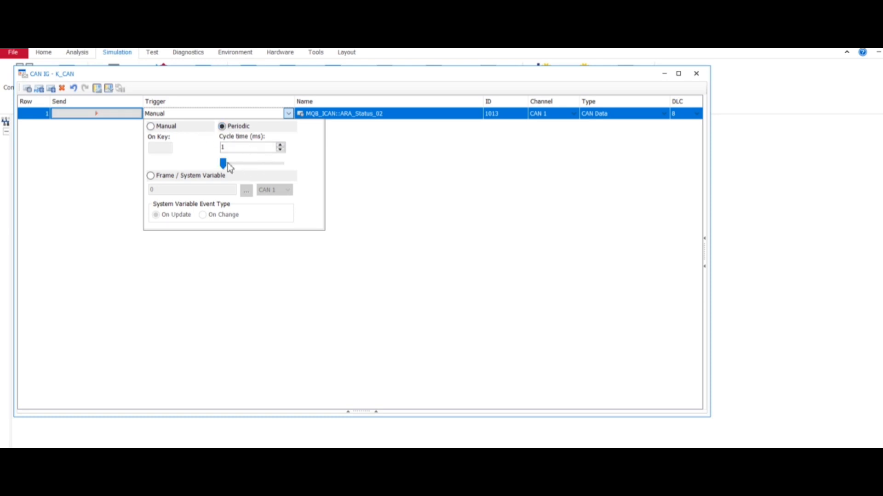
drag(222, 164, 240, 163)
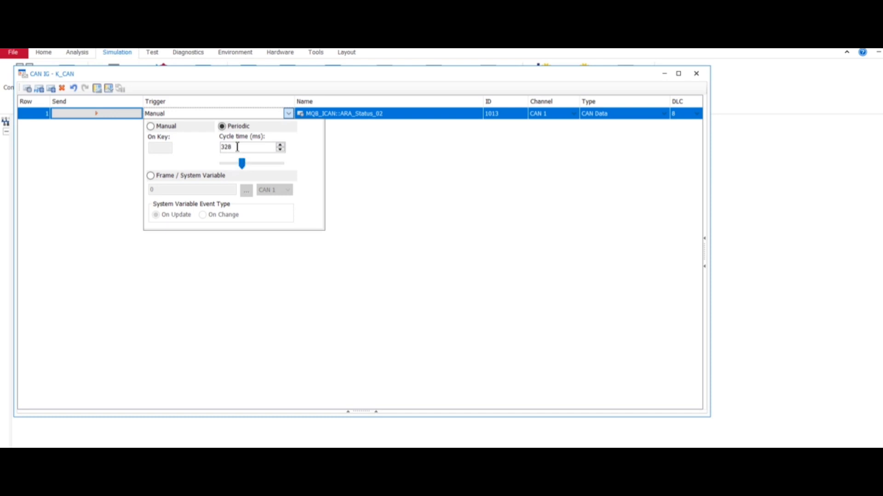
mouse_move(362, 181)
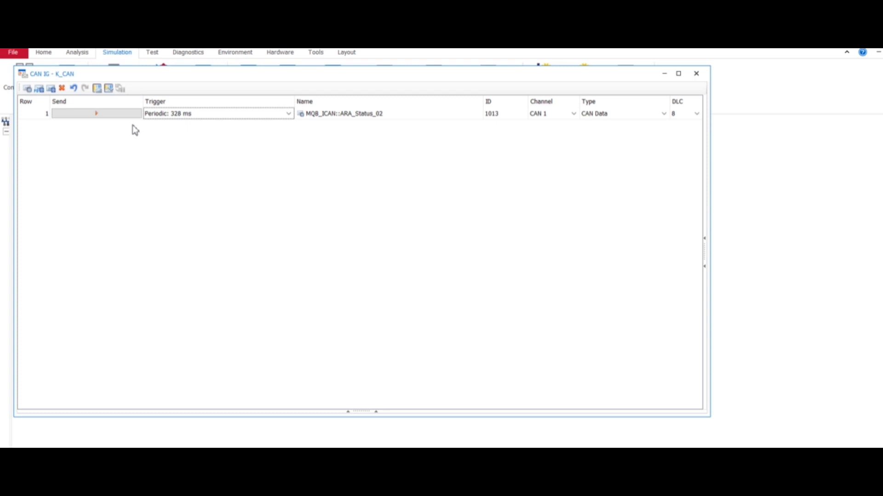
click(96, 113)
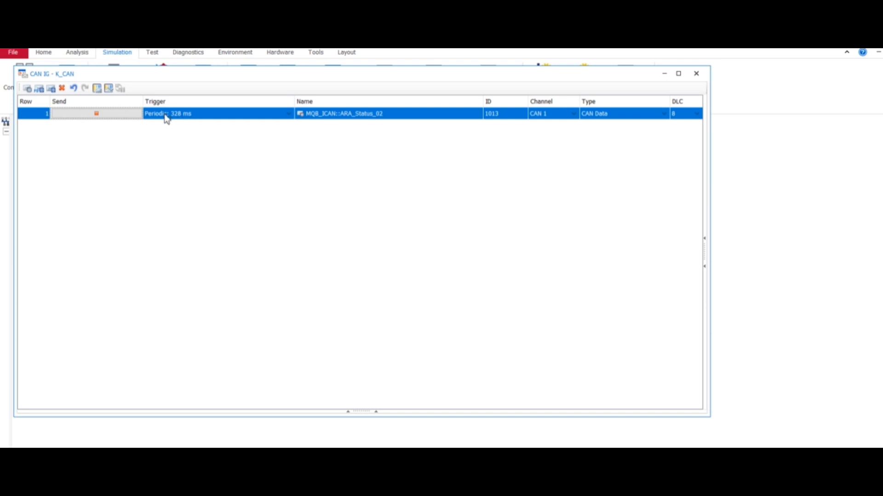
Return ARA_Status_02 to a Manual trigger, keeping the stored 328 ms cycle value
click(288, 113)
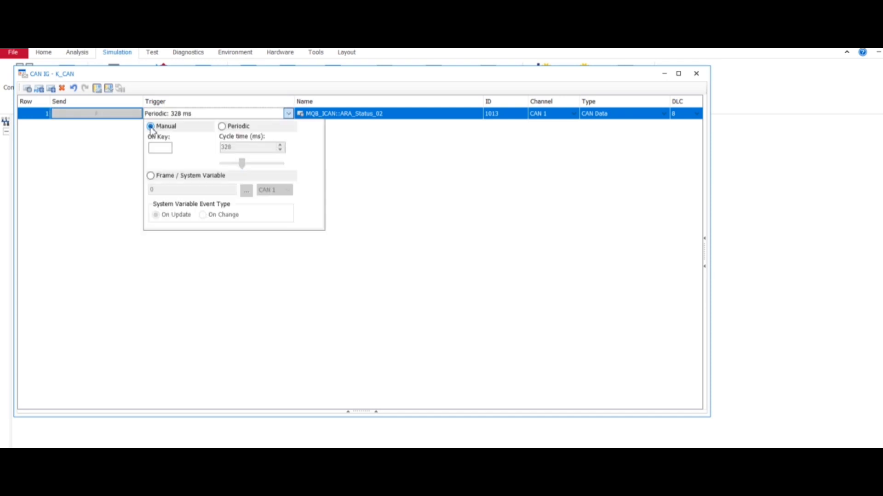
click(151, 126)
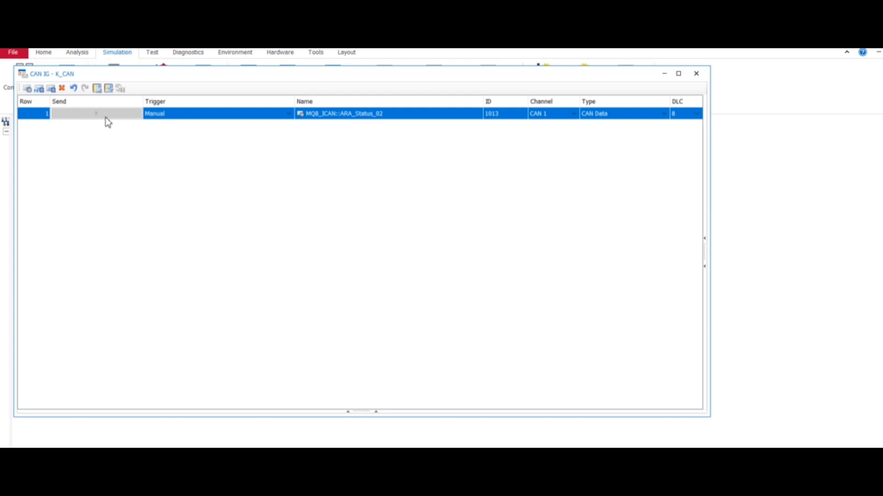
click(217, 113)
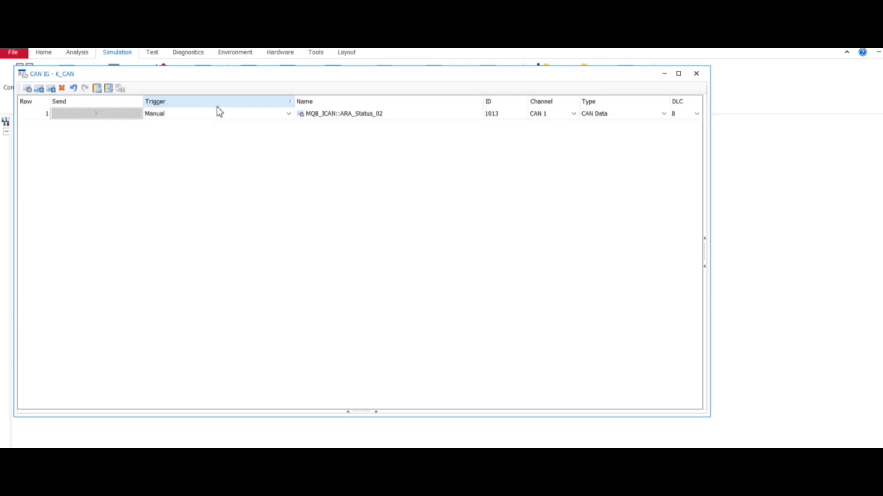
click(288, 113)
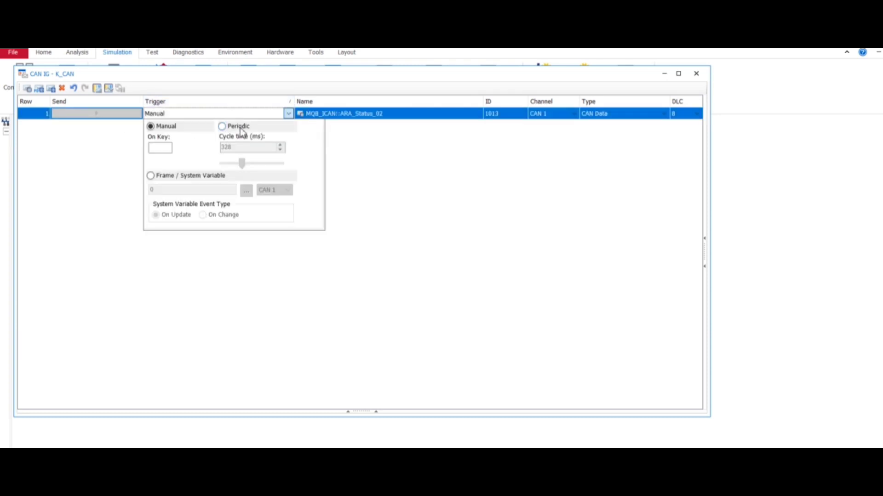
mouse_move(249, 160)
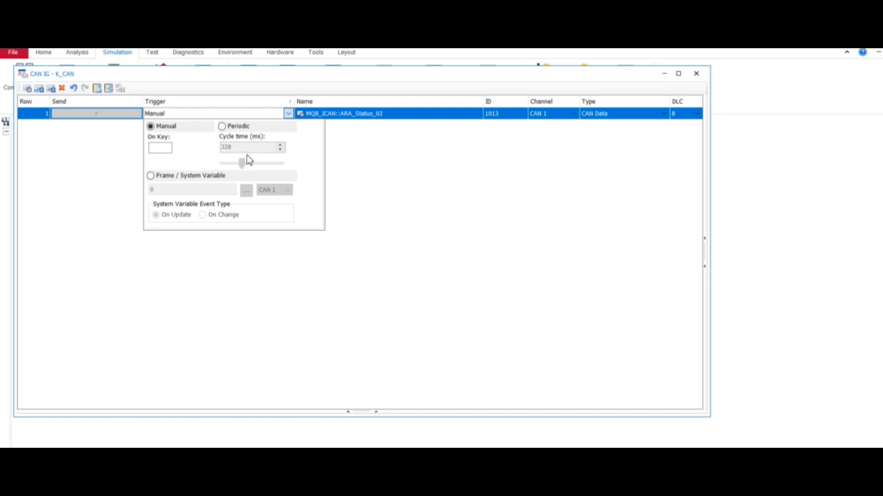